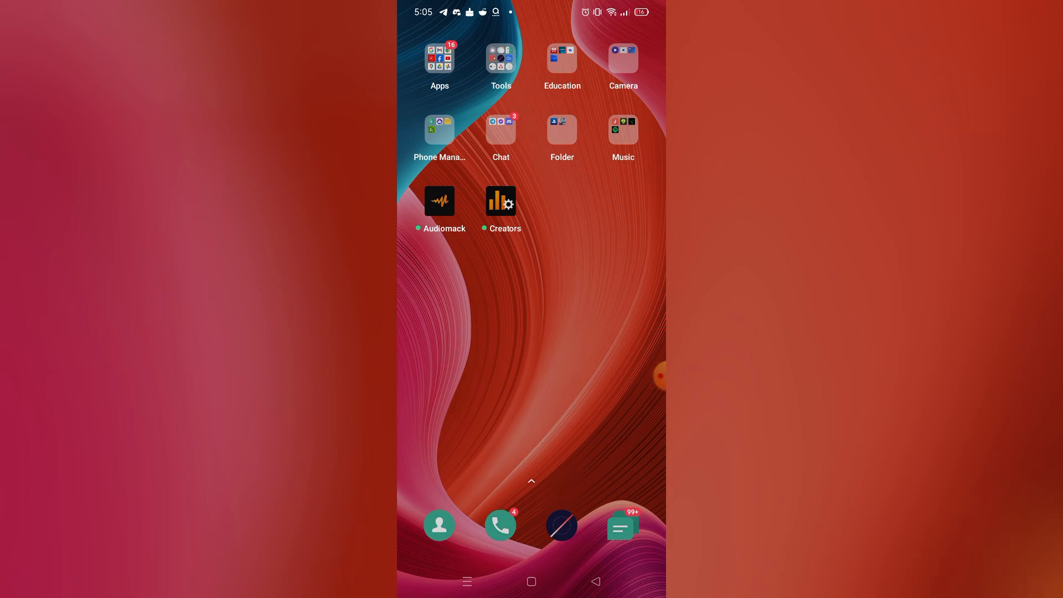
Step: Launch Chrome from the dock, landing on a Google search page
click(439, 57)
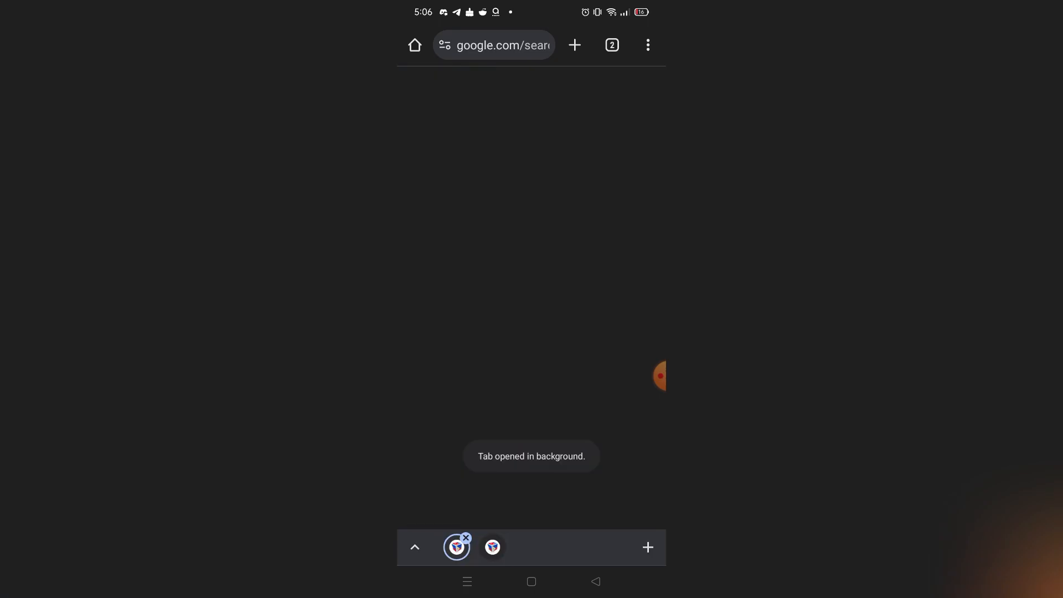
Step: Switch to the bilibili.tv tab and scroll down its English home page
click(493, 547)
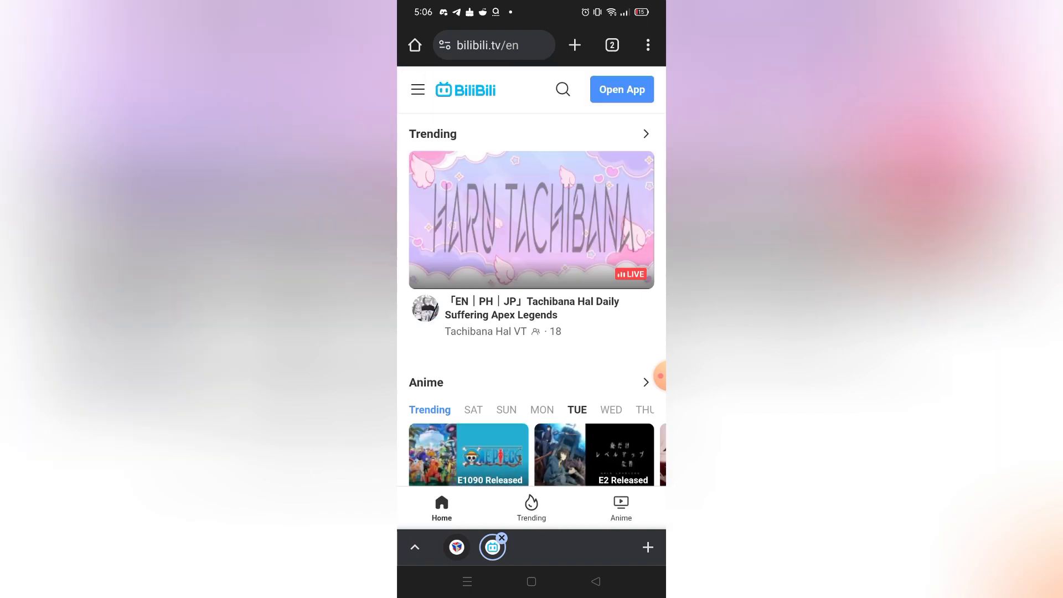
scroll(down, 3)
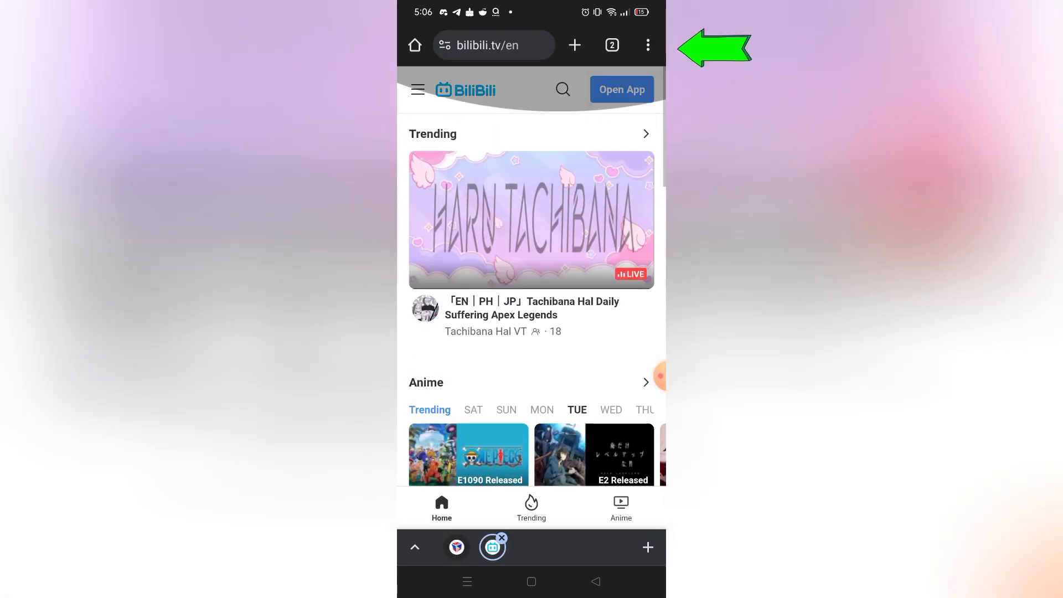
Step: Translate the bilibili.tv page and show the translation language options
click(648, 45)
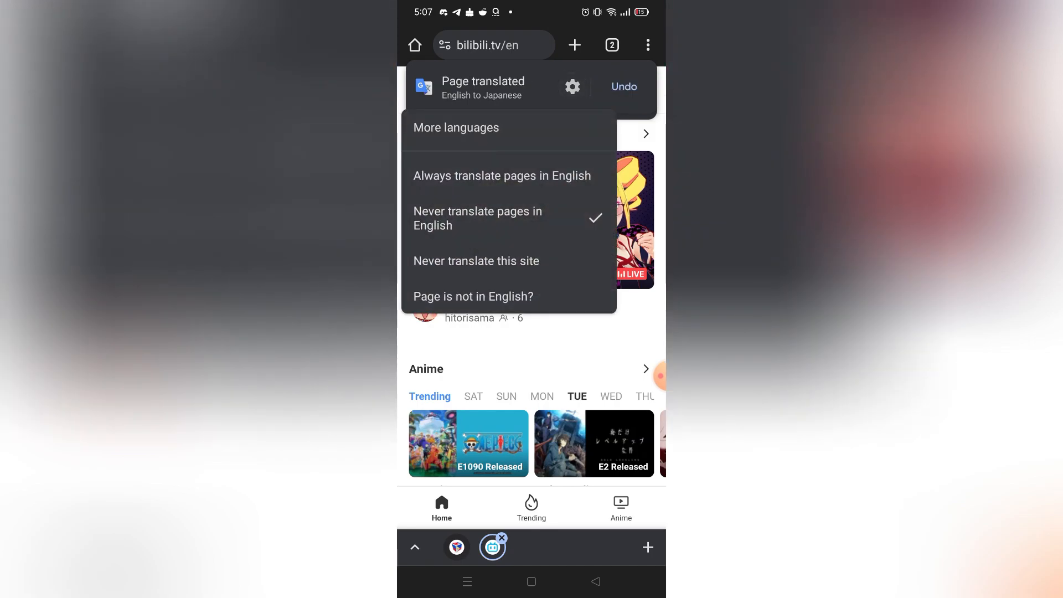
Step: Open More languages and scroll through the translation language list
click(456, 127)
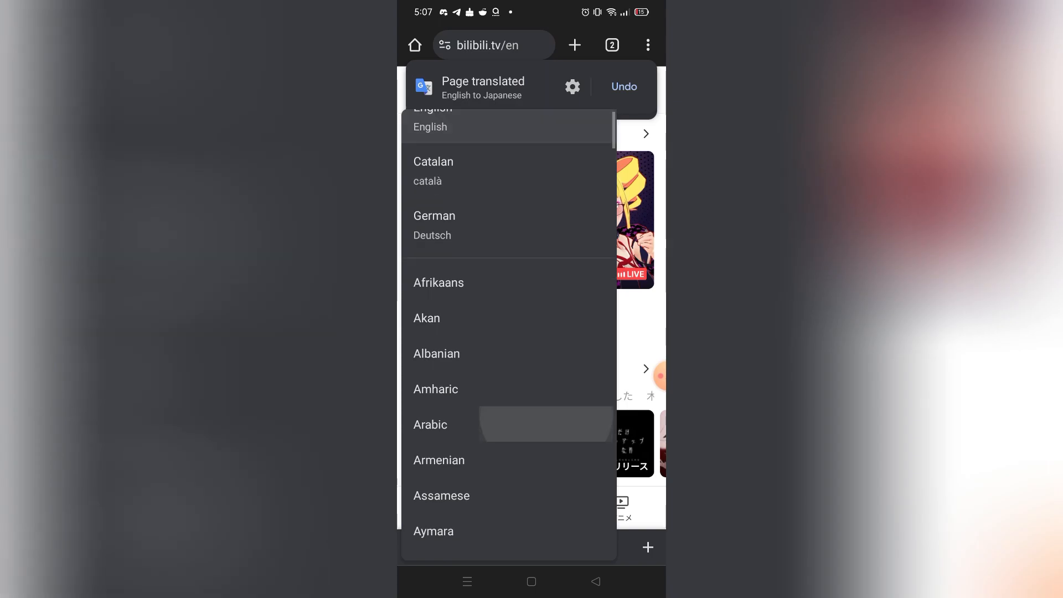
scroll(down, 3)
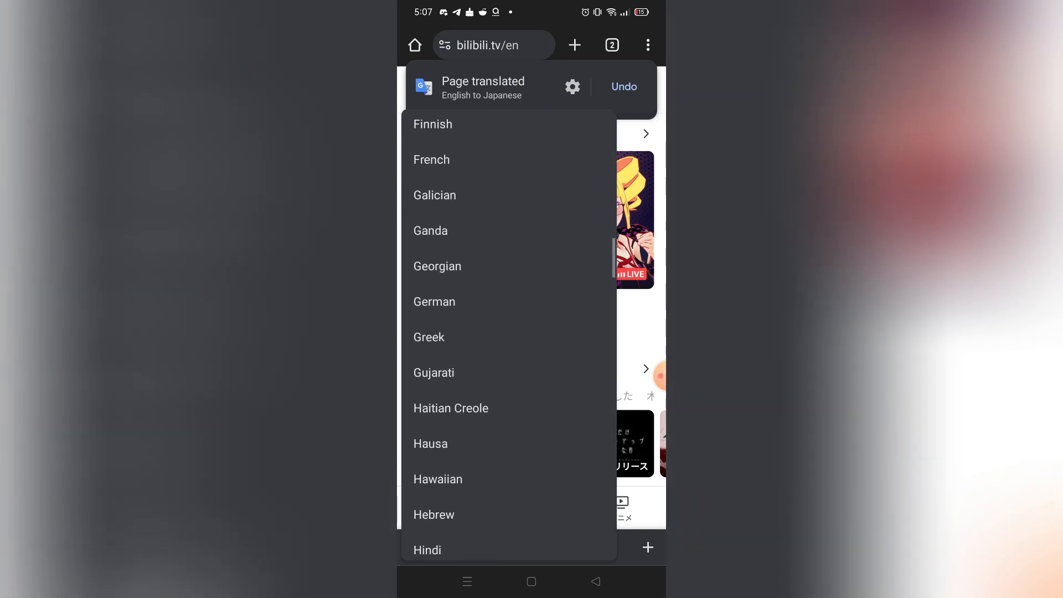
scroll(down, 3)
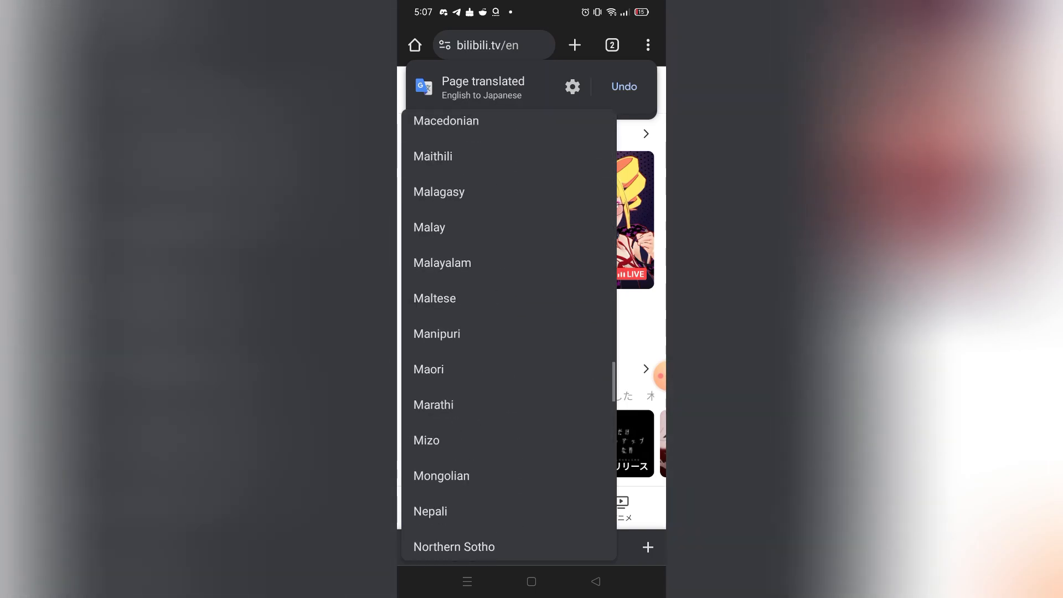
scroll(down, 3)
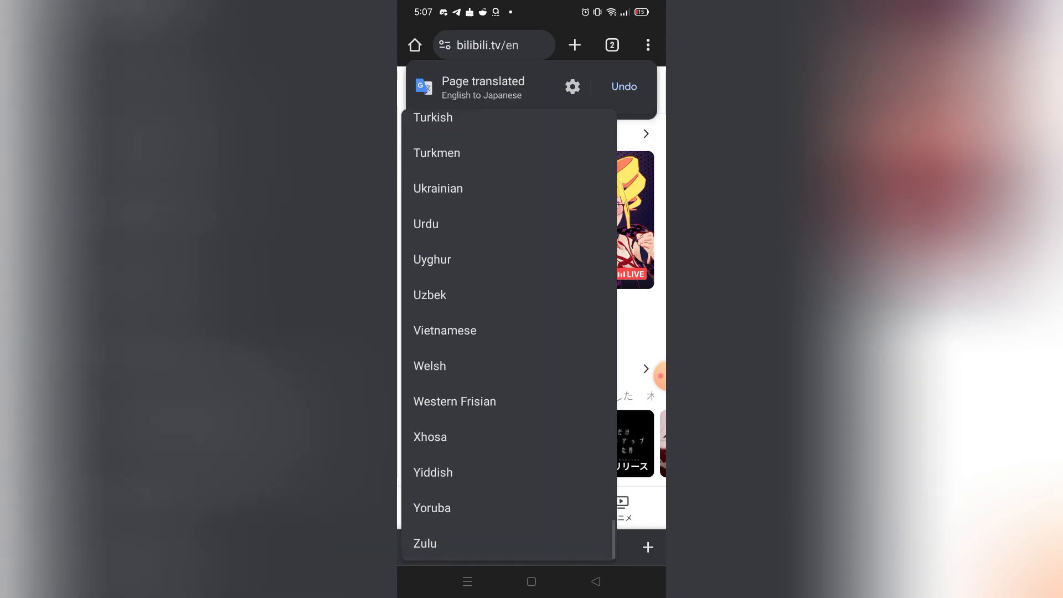
scroll(down, 3)
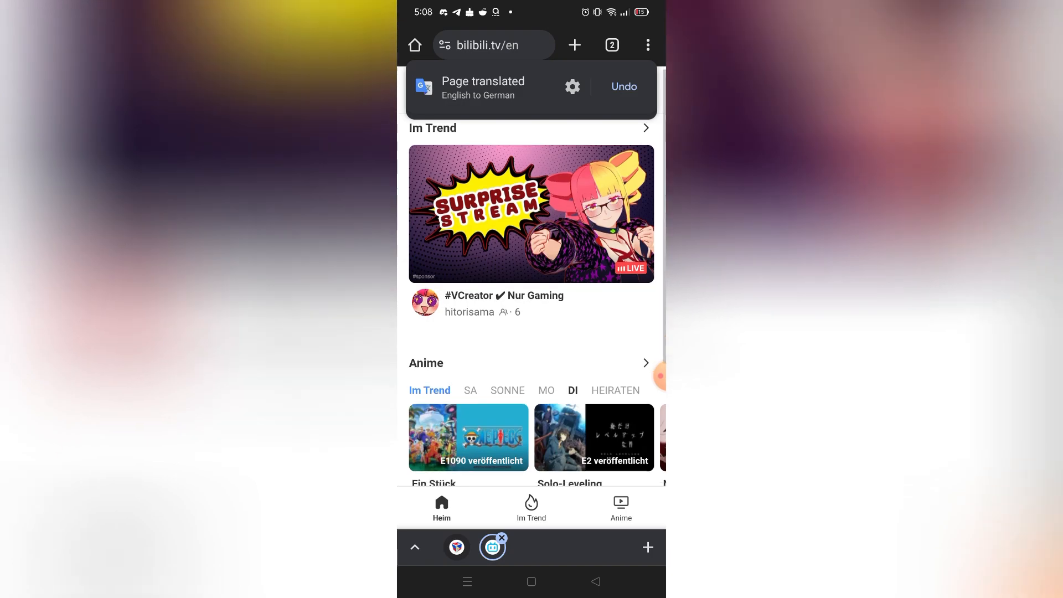
Step: Scroll down the German-translated bilibili home page to view more listings
scroll(down, 3)
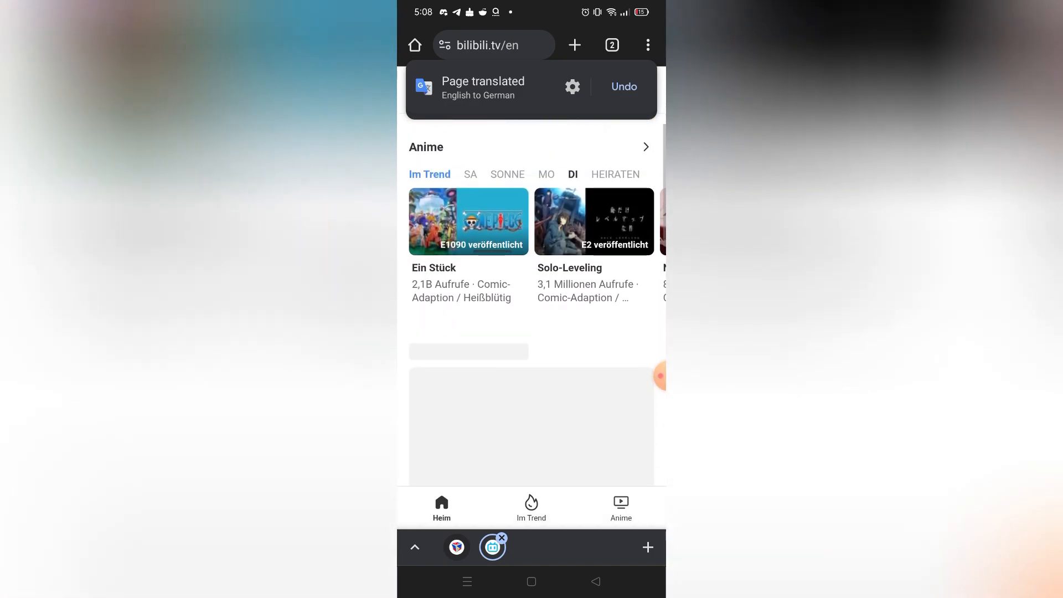
scroll(down, 3)
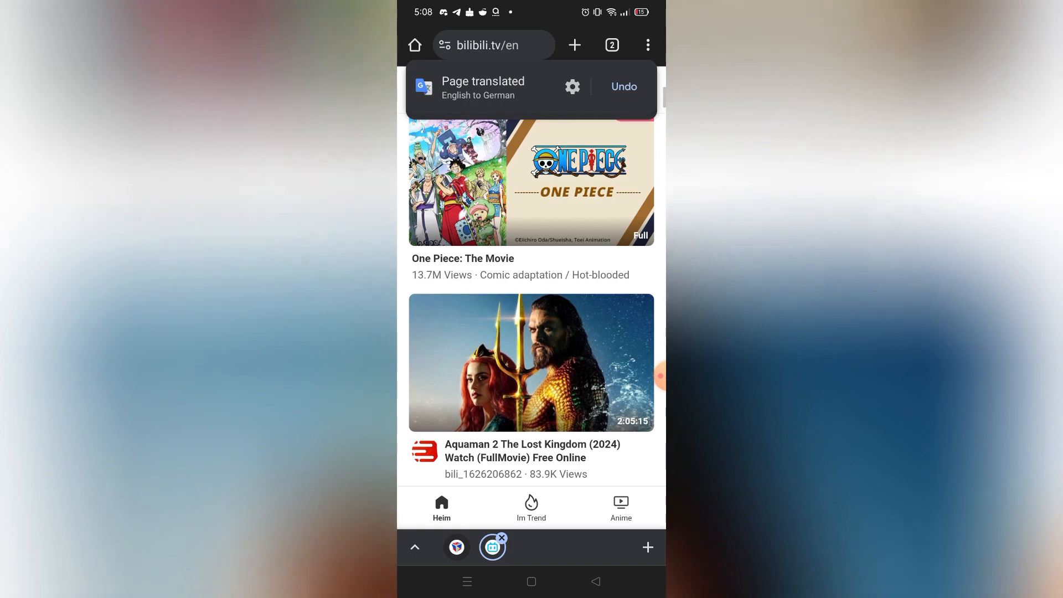
scroll(down, 3)
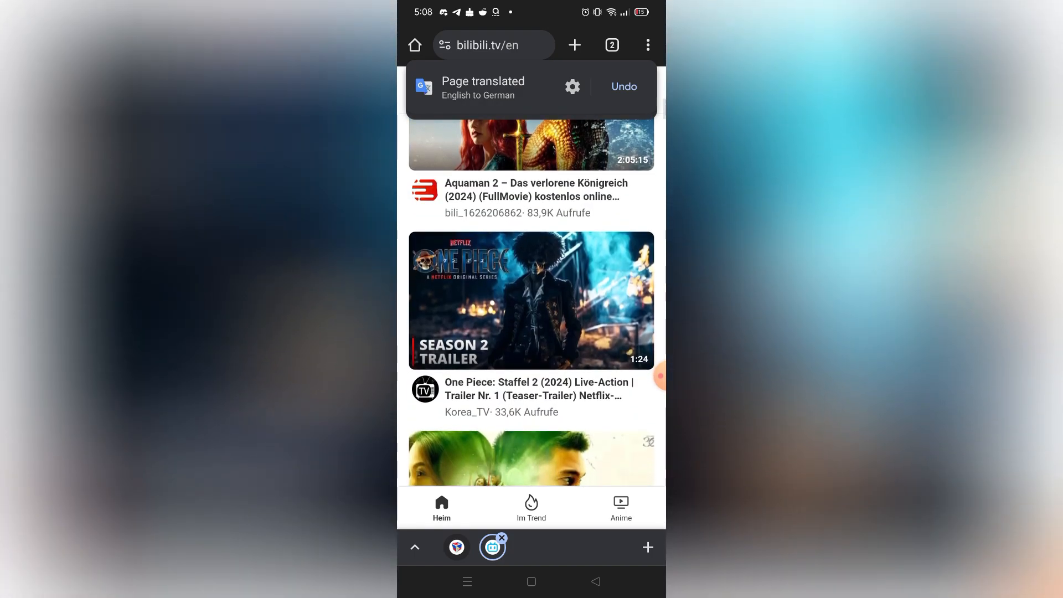
scroll(down, 3)
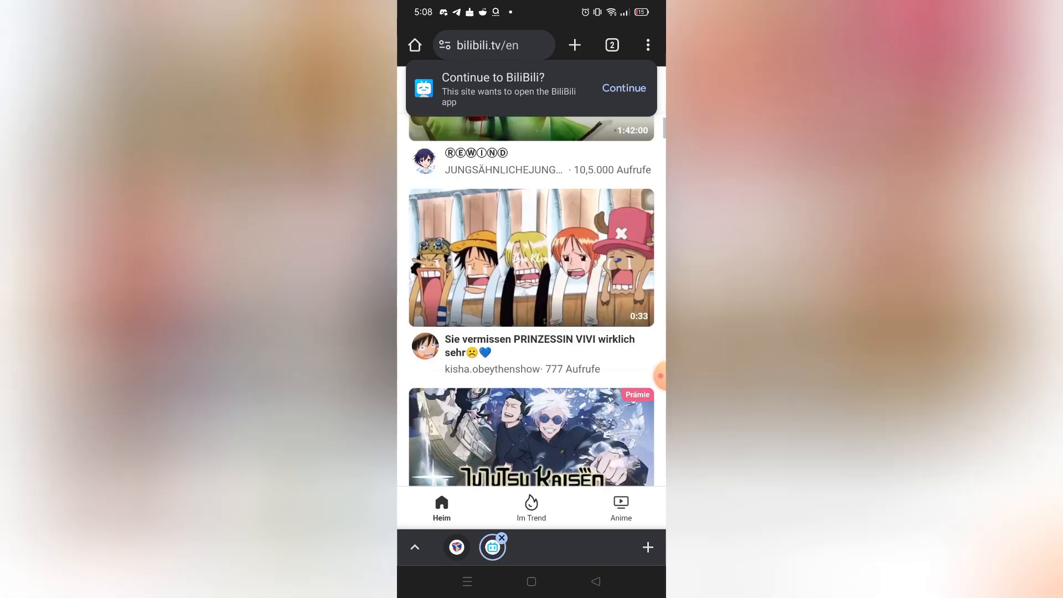
scroll(down, 3)
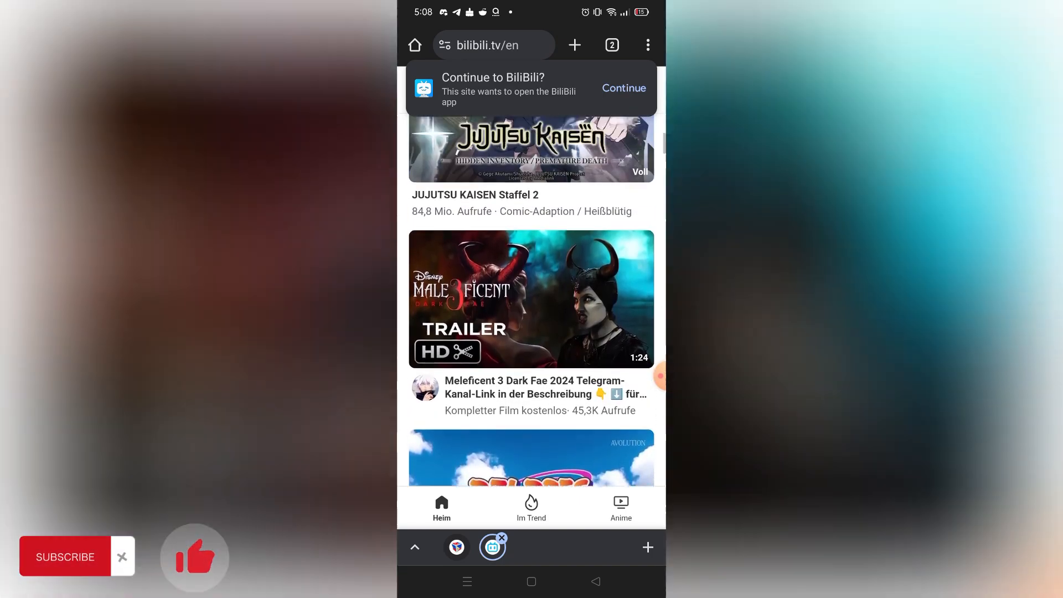
scroll(down, 3)
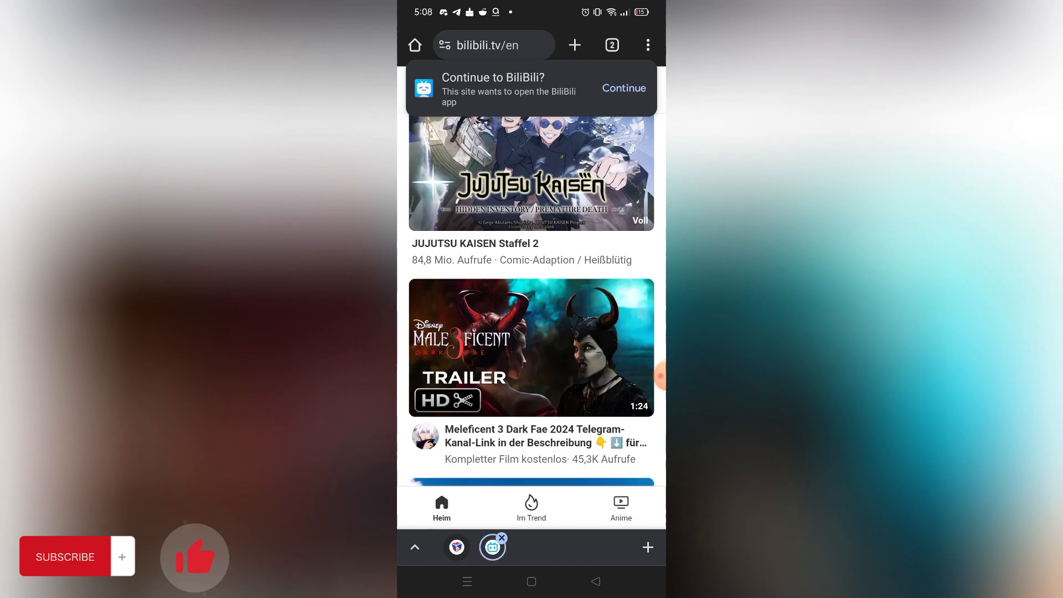